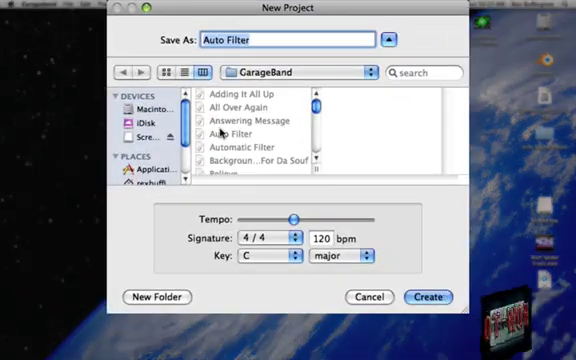
Create the 'Auto Filter' project at 120 bpm in C major
click(368, 297)
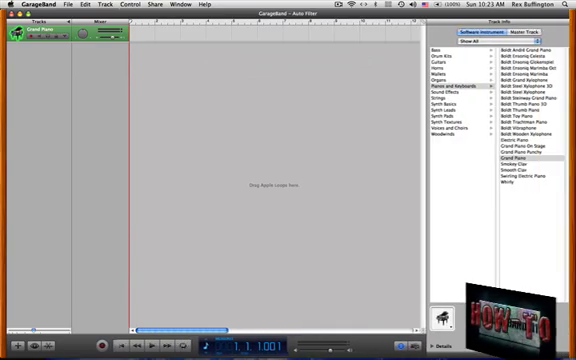
Pick Solo Star from the Synth Leads category as the track's instrument
click(301, 213)
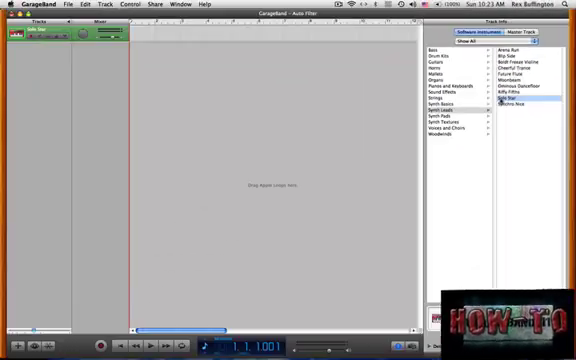
click(520, 103)
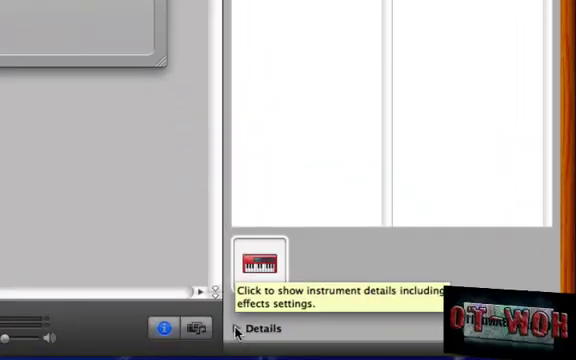
Reveal the Solo Star track's effect details
click(241, 328)
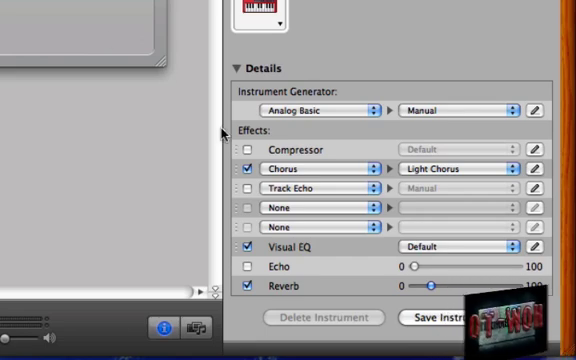
mouse_move(307, 195)
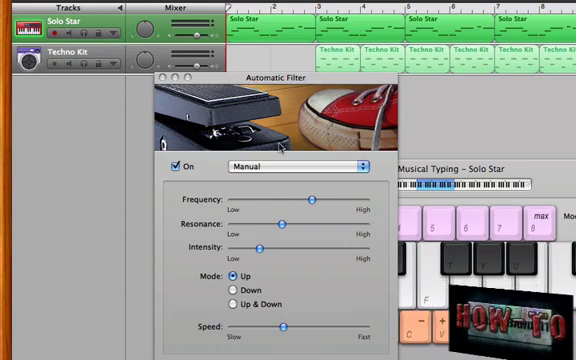
Move the filter window and set the Automatic Filter mode to Up & Down
drag(270, 246, 305, 246)
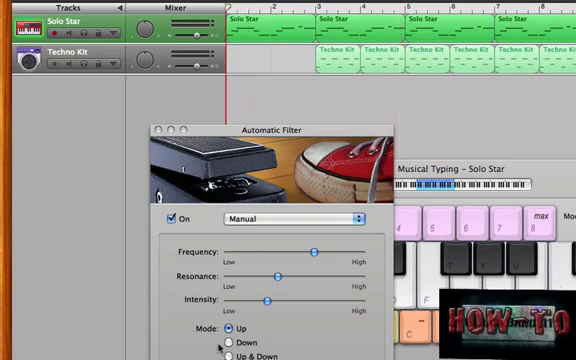
click(234, 316)
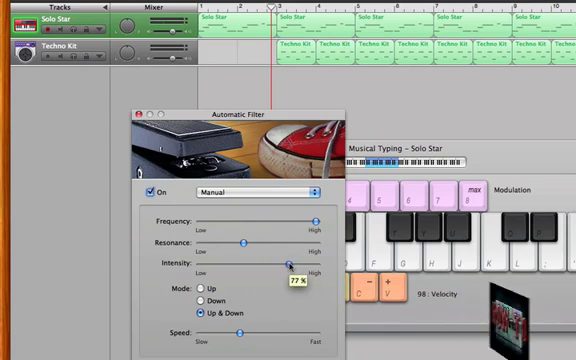
Nudge the Automatic Filter intensity down to about 76%
drag(288, 262, 285, 262)
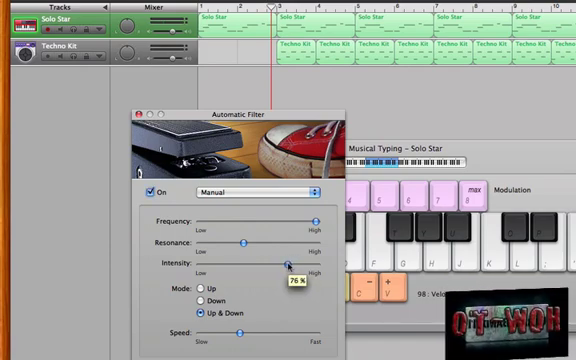